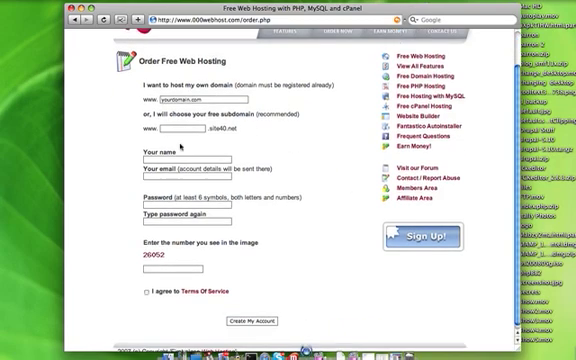
Open a blank new Safari tab beside the 000webhost free hosting order page.
{"action": "left_click", "coordinate": [155, 135]}
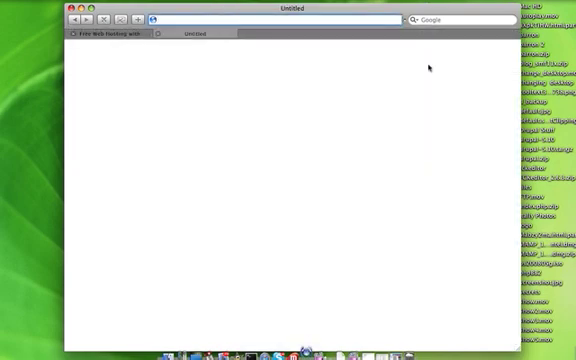
Load members.000webhost.com and fill the account email and password into the login form.
{"action": "type", "text": "m"}
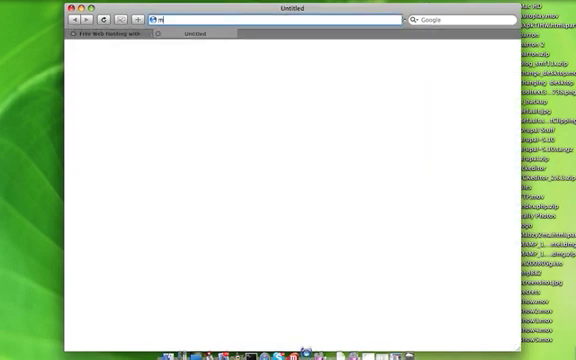
{"action": "type", "text": "members.000webhost.com/login.php"}
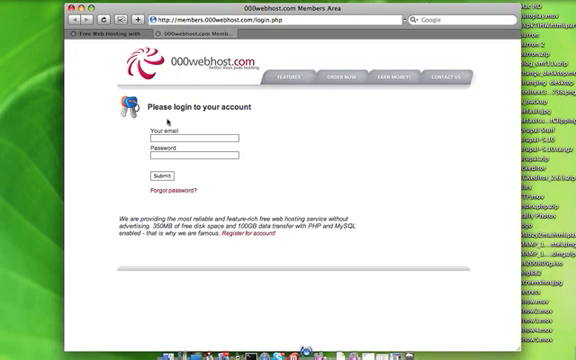
{"action": "left_click", "coordinate": [190, 138]}
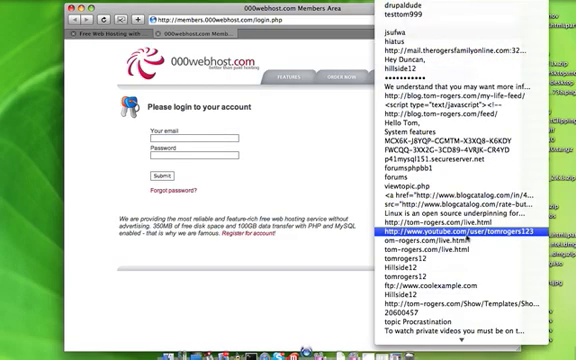
{"action": "scroll", "scroll_direction": "down", "scroll_amount": 3}
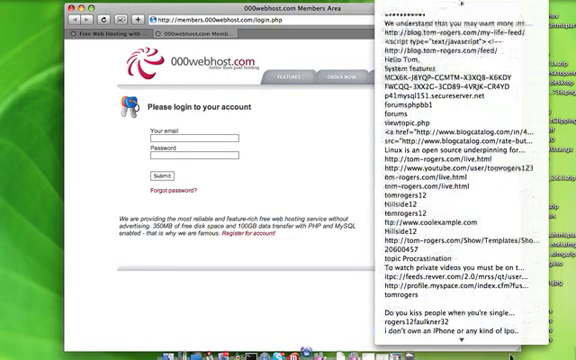
{"action": "scroll", "scroll_direction": "down", "scroll_amount": 3}
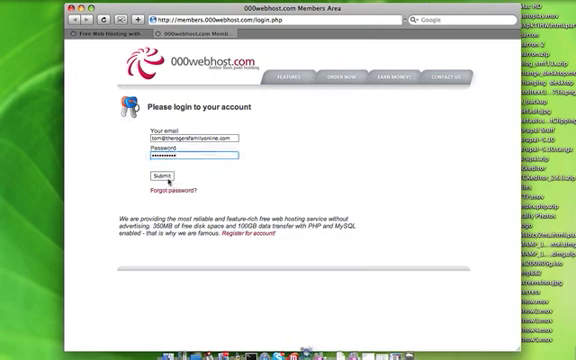
Submit the login and open the cPanel for testwptom.net63.net.
{"action": "left_click", "coordinate": [157, 177]}
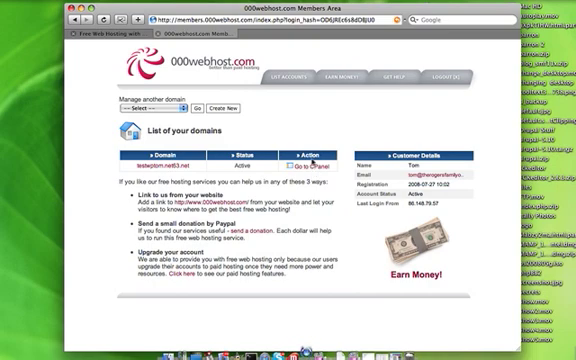
{"action": "left_click", "coordinate": [316, 160]}
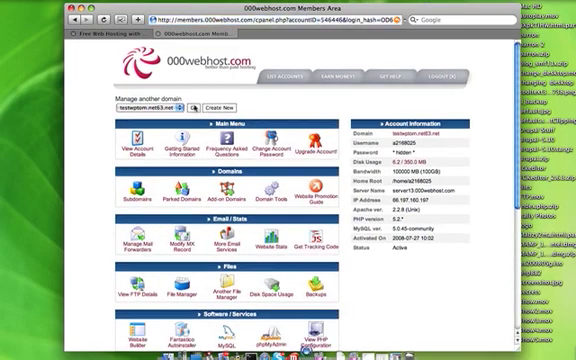
Scroll the cPanel down to Software / Services and open Fantastico Autoinstaller.
{"action": "scroll", "scroll_direction": "down", "scroll_amount": 3}
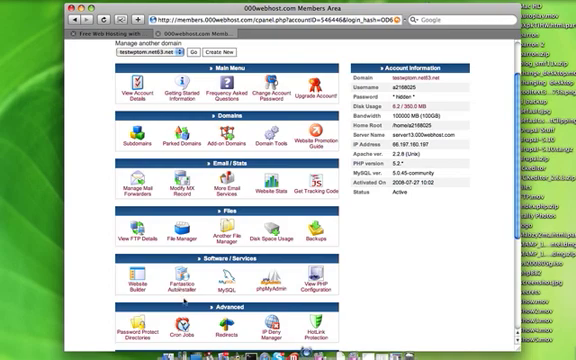
{"action": "scroll", "scroll_direction": "down", "scroll_amount": 3}
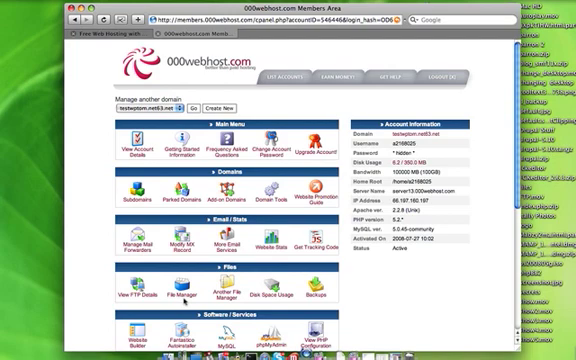
{"action": "scroll", "scroll_direction": "down", "scroll_amount": 3}
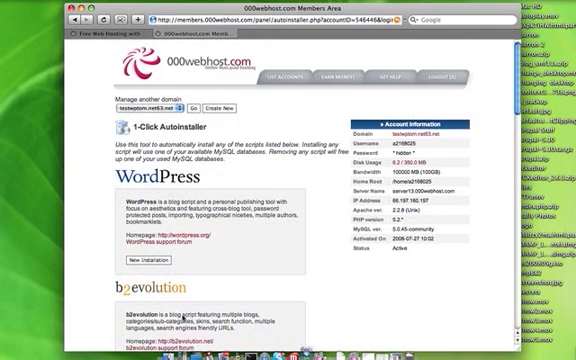
Scroll the autoinstaller script list and start a New Installation under WordPress.
{"action": "scroll", "scroll_direction": "down", "scroll_amount": 3}
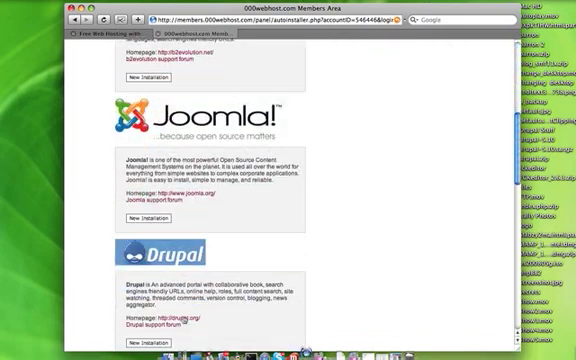
{"action": "scroll", "scroll_direction": "up", "scroll_amount": 3}
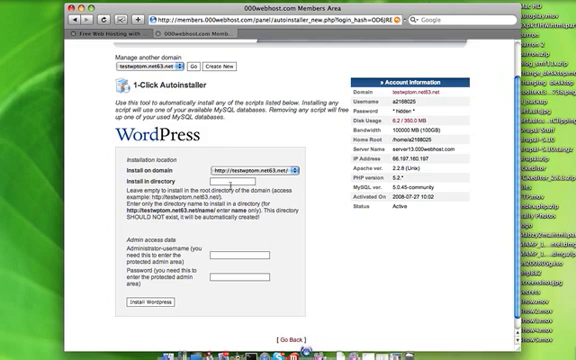
Leave the directory blank, enter admin username and password, and install WordPress.
{"action": "left_click", "coordinate": [235, 177]}
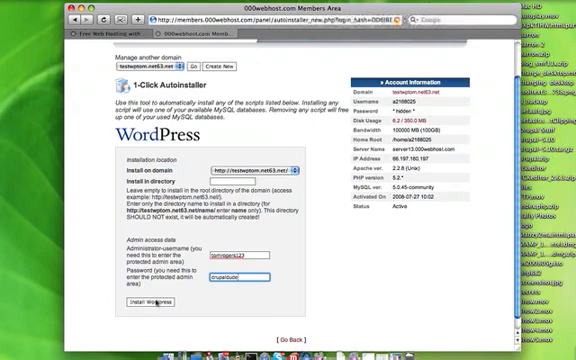
{"action": "left_click", "coordinate": [143, 303]}
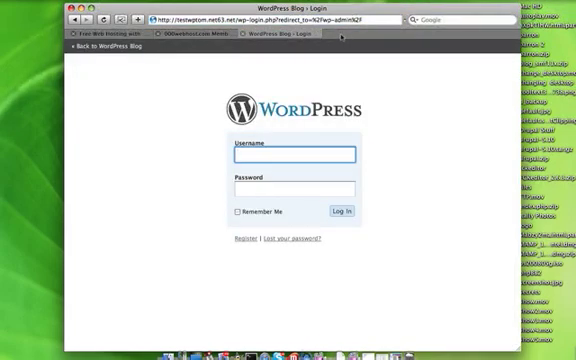
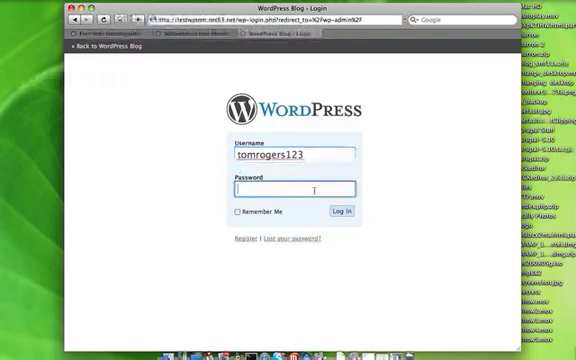
{"action": "left_click", "coordinate": [288, 189]}
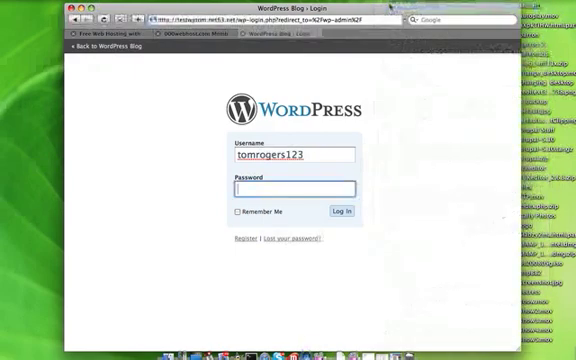
{"action": "type", "text": "password"}
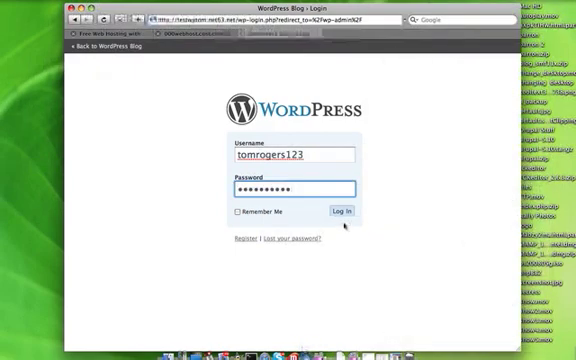